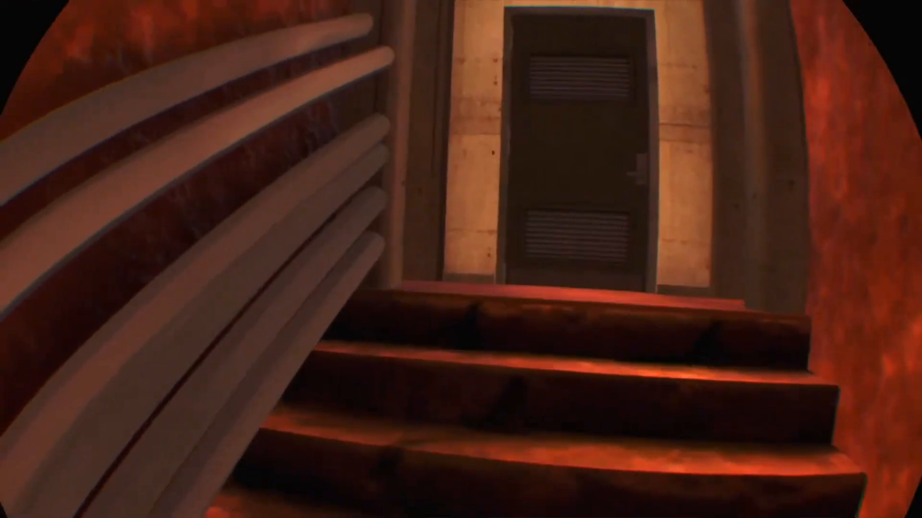
mouse_move(461, 259)
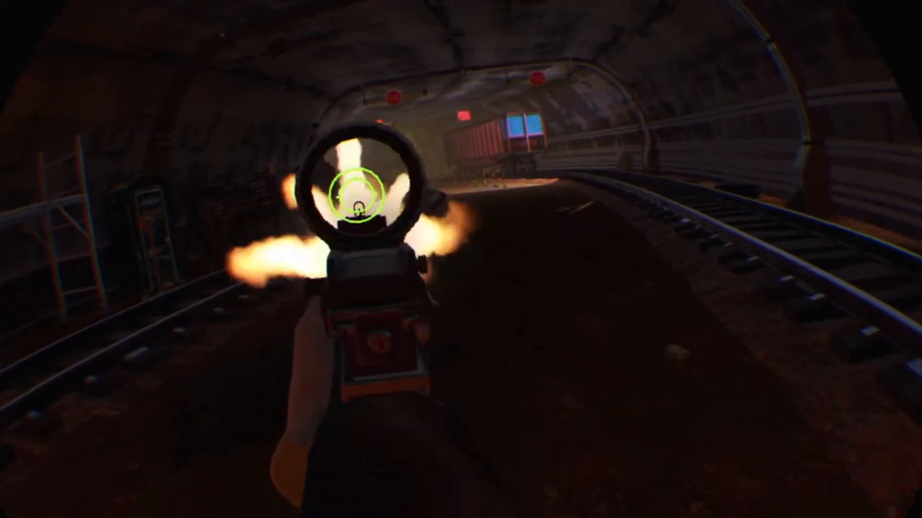
left_click(460, 260)
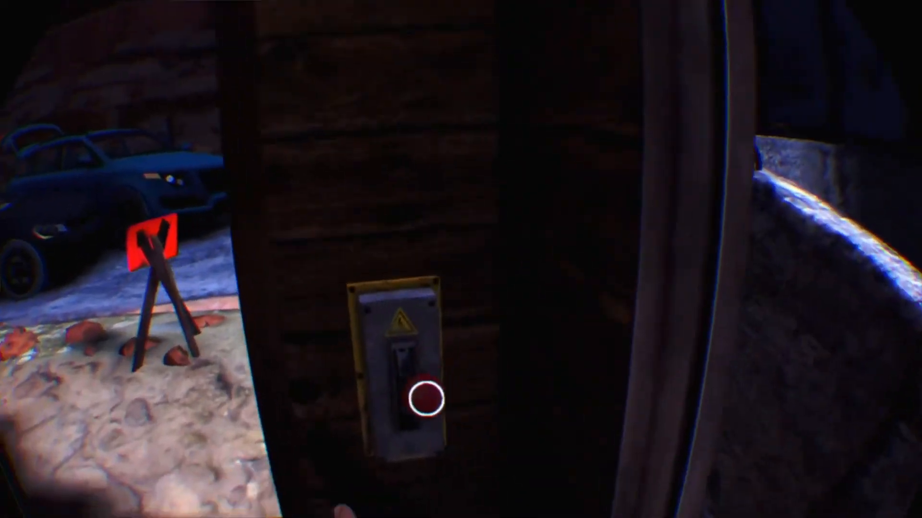
left_click(428, 400)
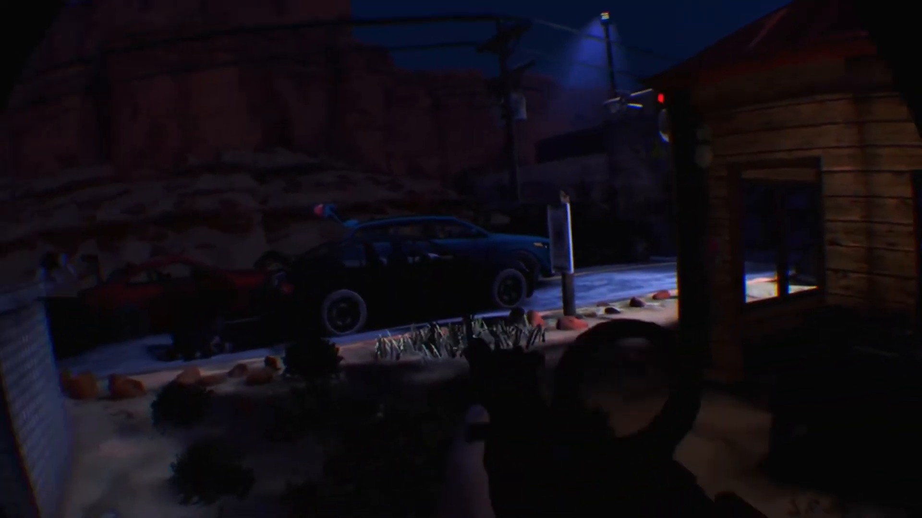
left_click(461, 259)
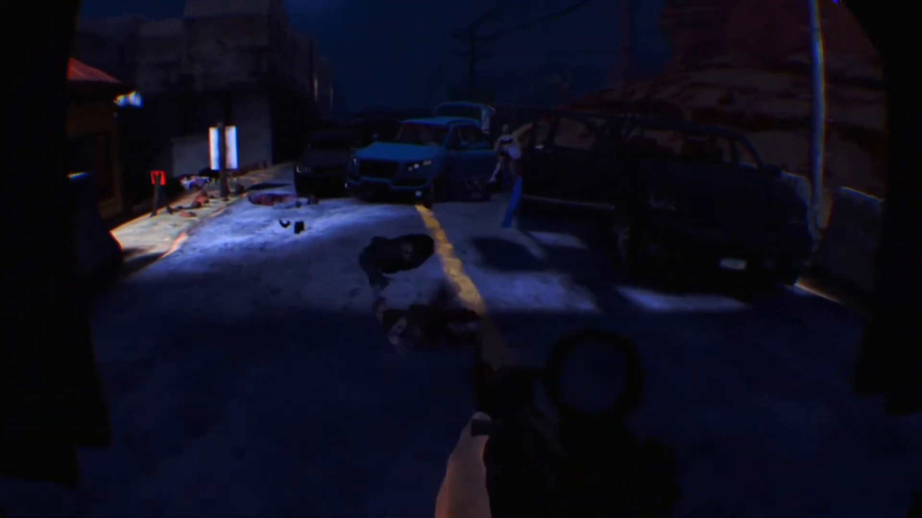
left_click(523, 330)
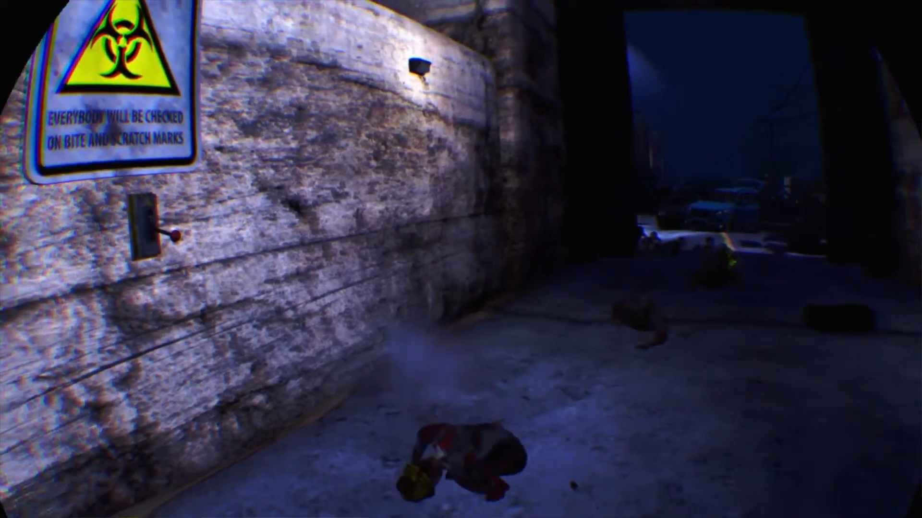
left_click(460, 259)
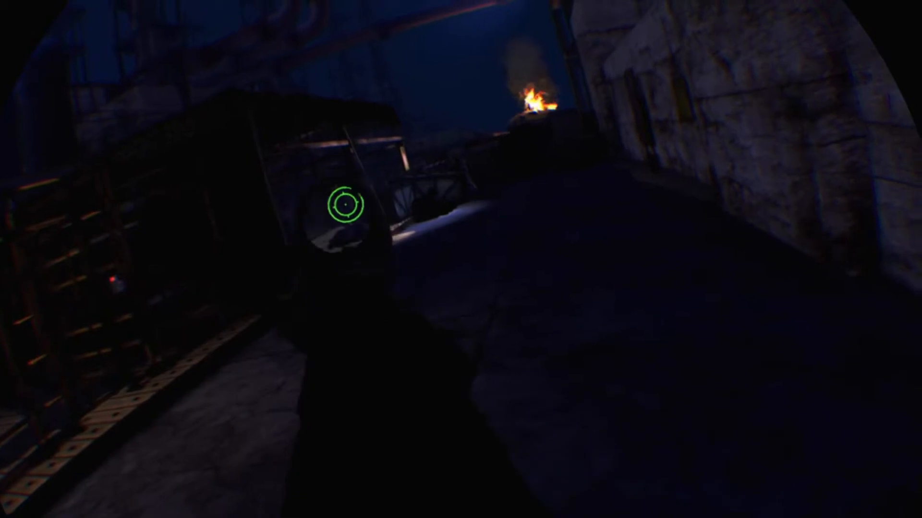
left_click(461, 259)
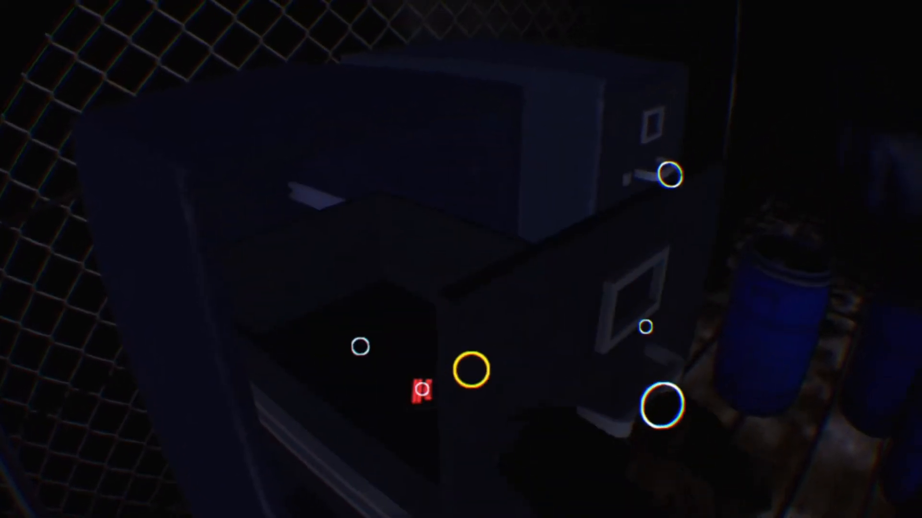
left_click(423, 390)
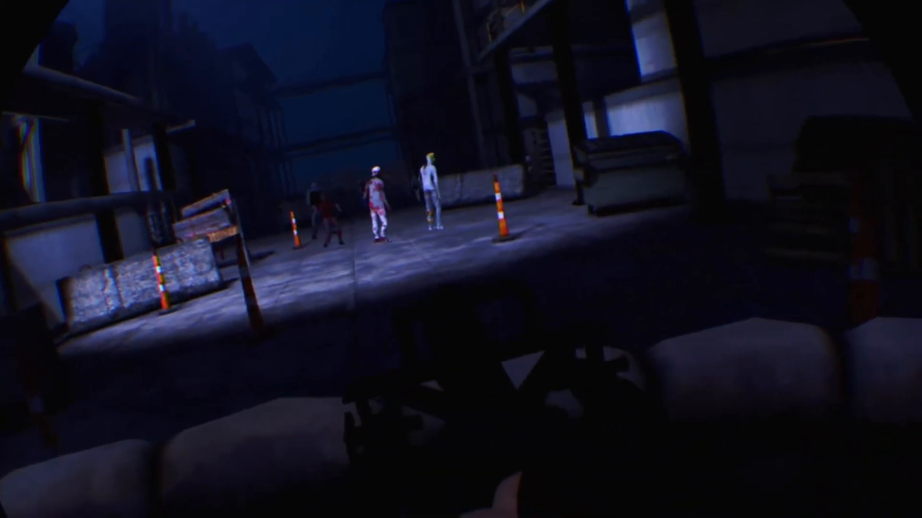
left_click(460, 259)
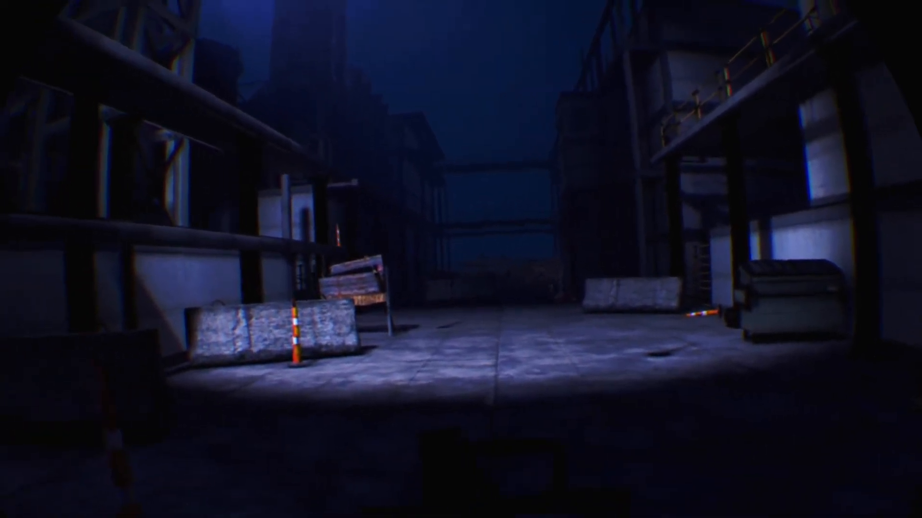
left_click(460, 259)
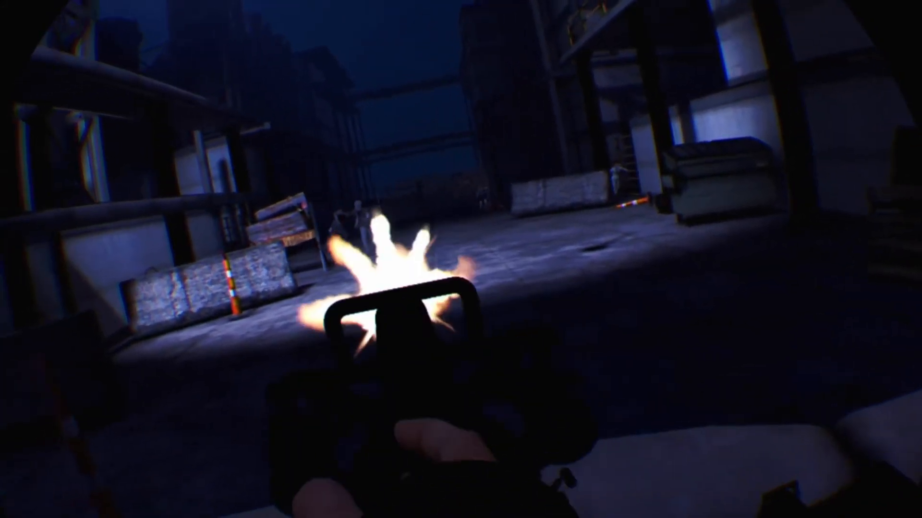